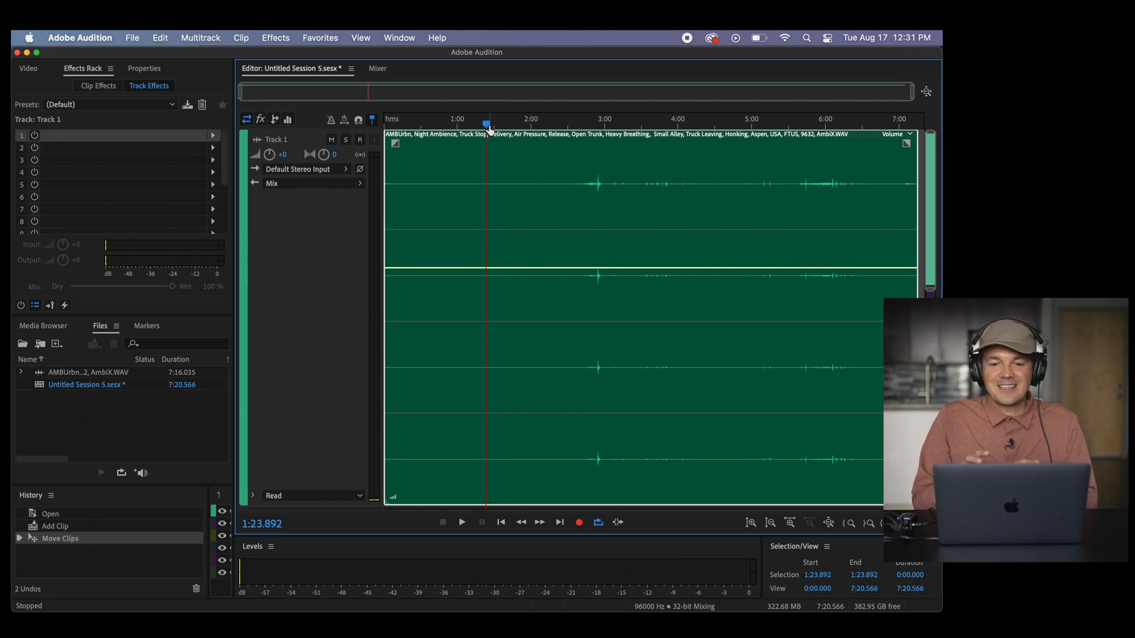
# Audition the truck session, moving playback from about 1:24 to the three-minute mark.
pyautogui.click(461, 521)
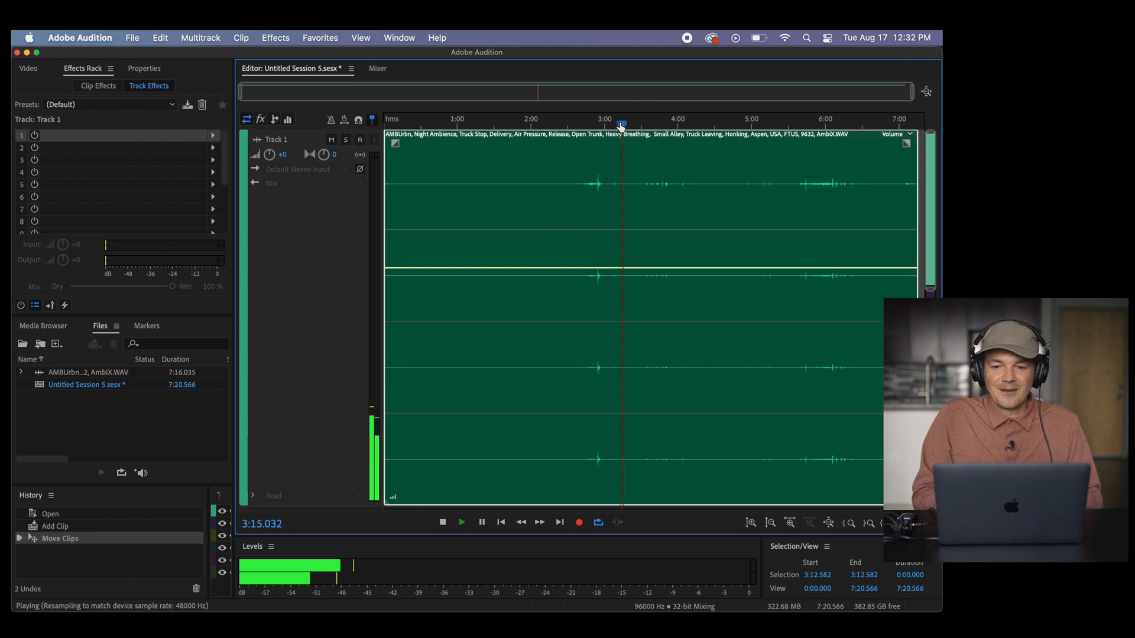
pyautogui.click(442, 521)
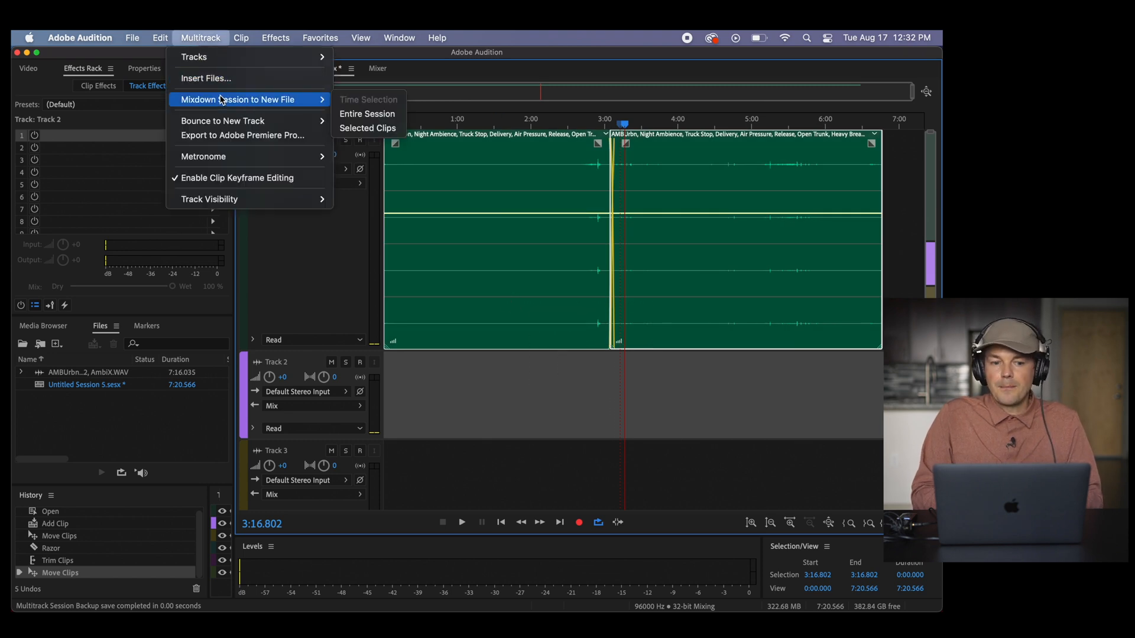
# Mix the whole multitrack session down to a new file.
pyautogui.click(366, 113)
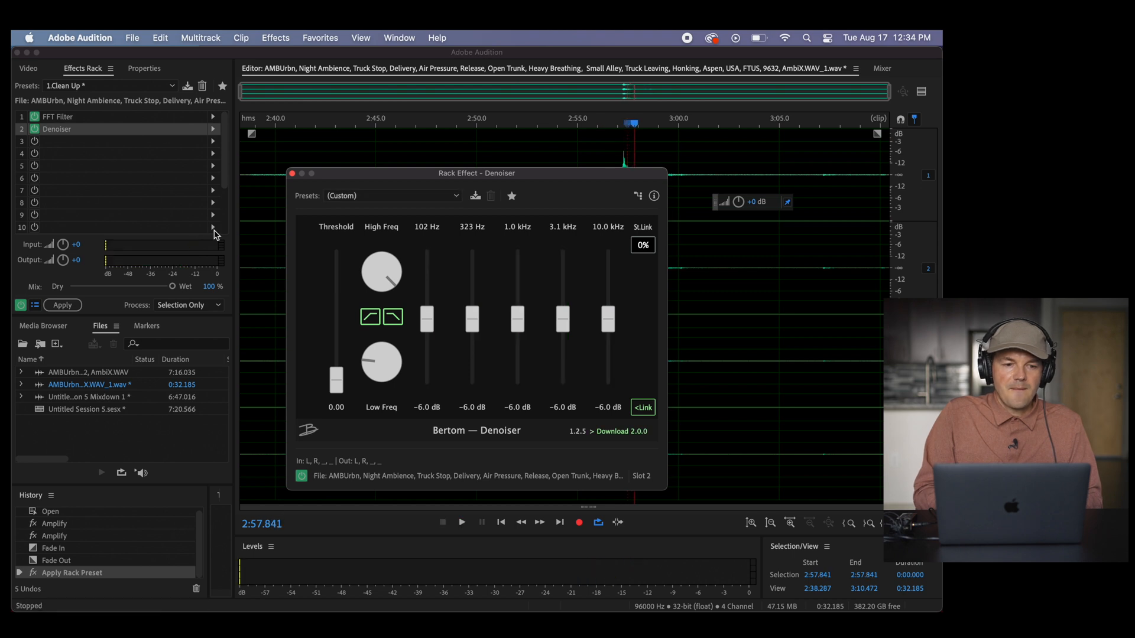
# Review the FFT Filter curve from the Effects Rack, then reposition playback on the extract.
pyautogui.click(57, 117)
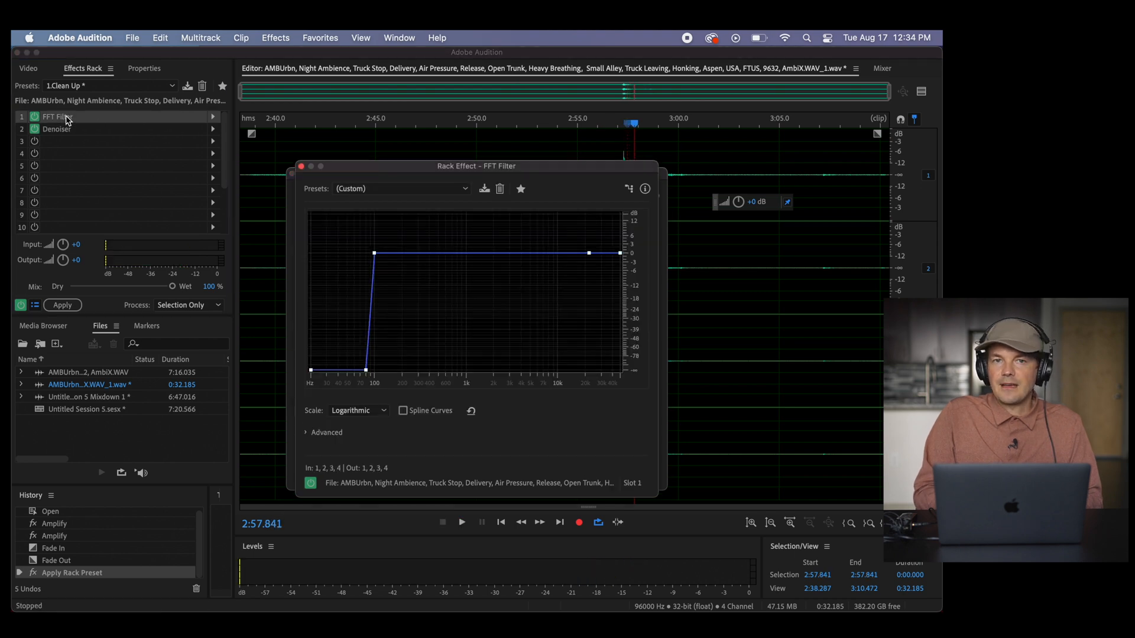
pyautogui.moveTo(475, 165); pyautogui.dragTo(328, 143)
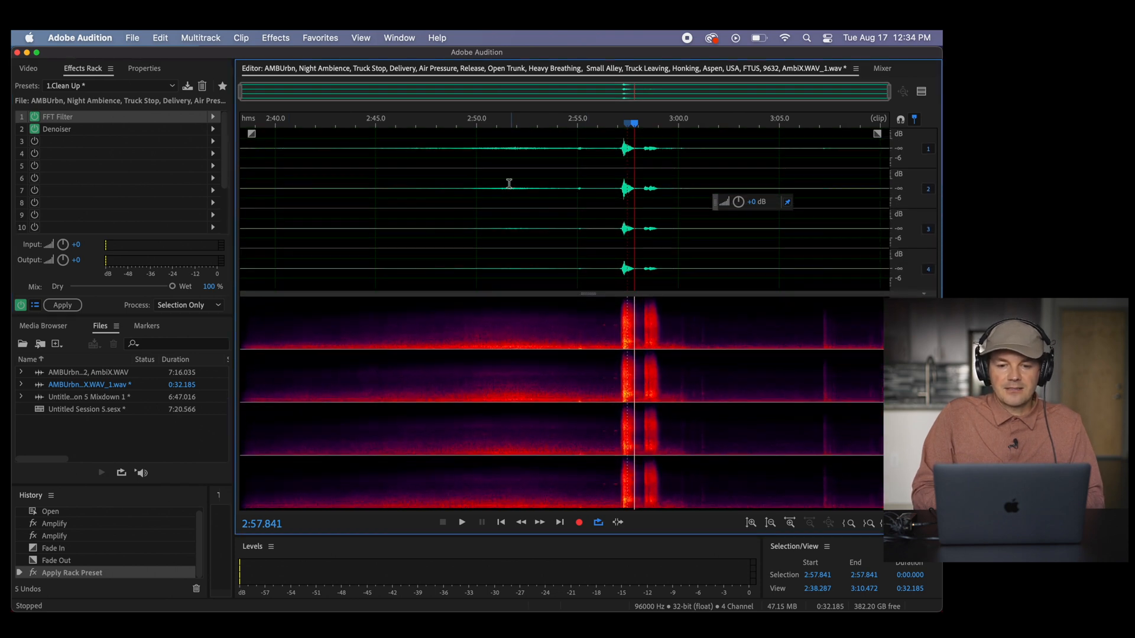
pyautogui.click(460, 522)
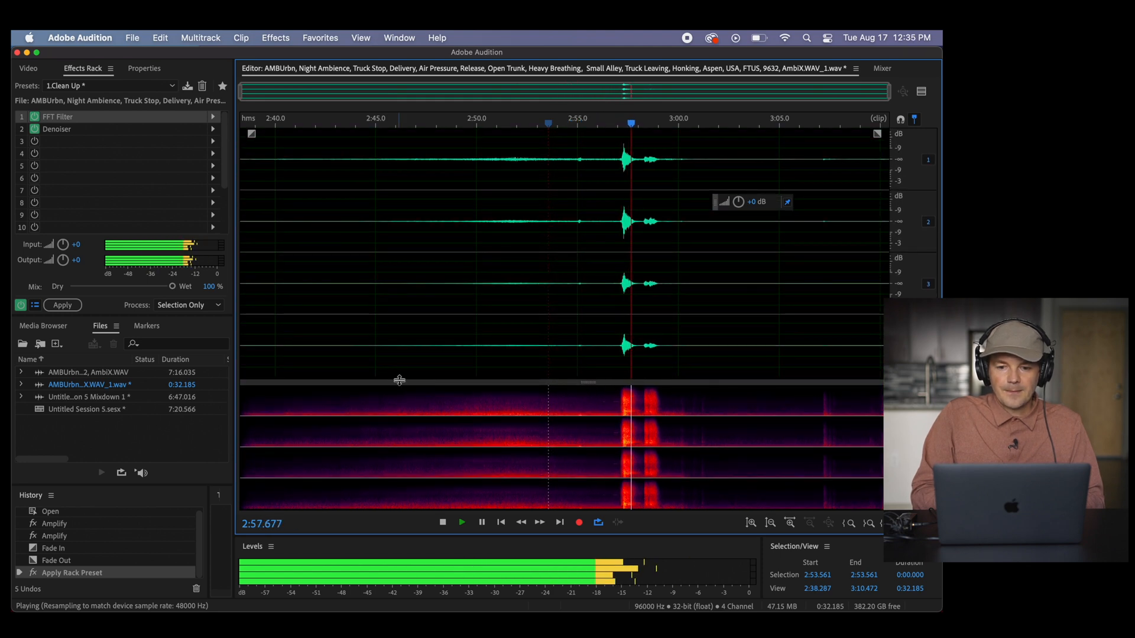
# Play the four-channel truck recording with the FFT Filter and Denoiser rack applied.
pyautogui.click(442, 521)
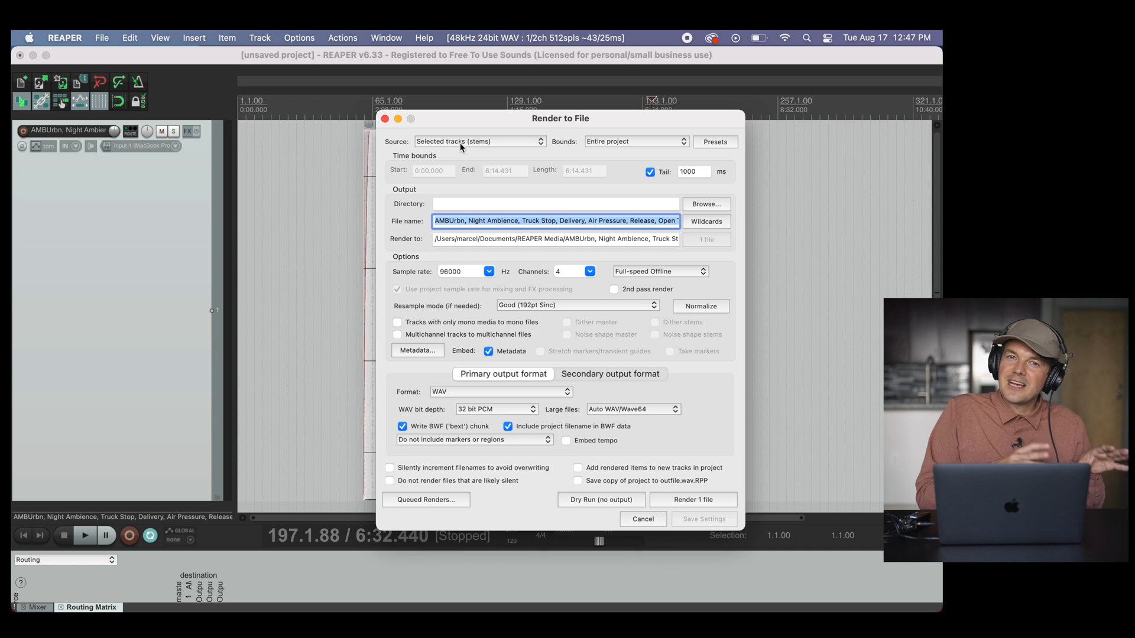
# Select the sample-rate field in REAPER's Render dialog to enter 96000 Hz.
pyautogui.tripleClick(450, 270)
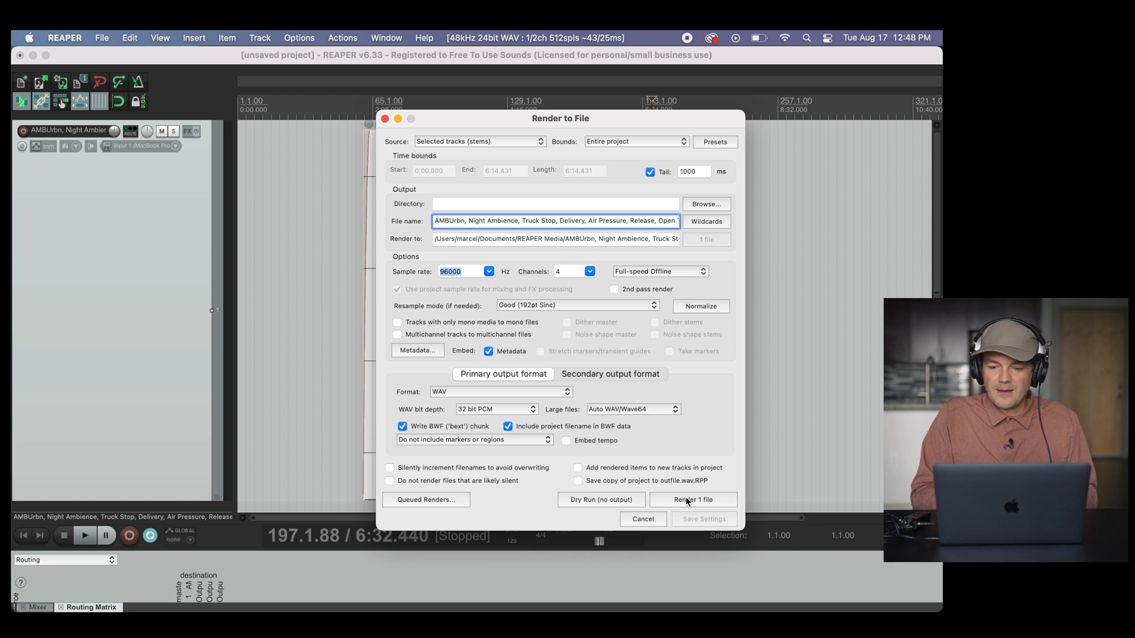
pyautogui.click(692, 499)
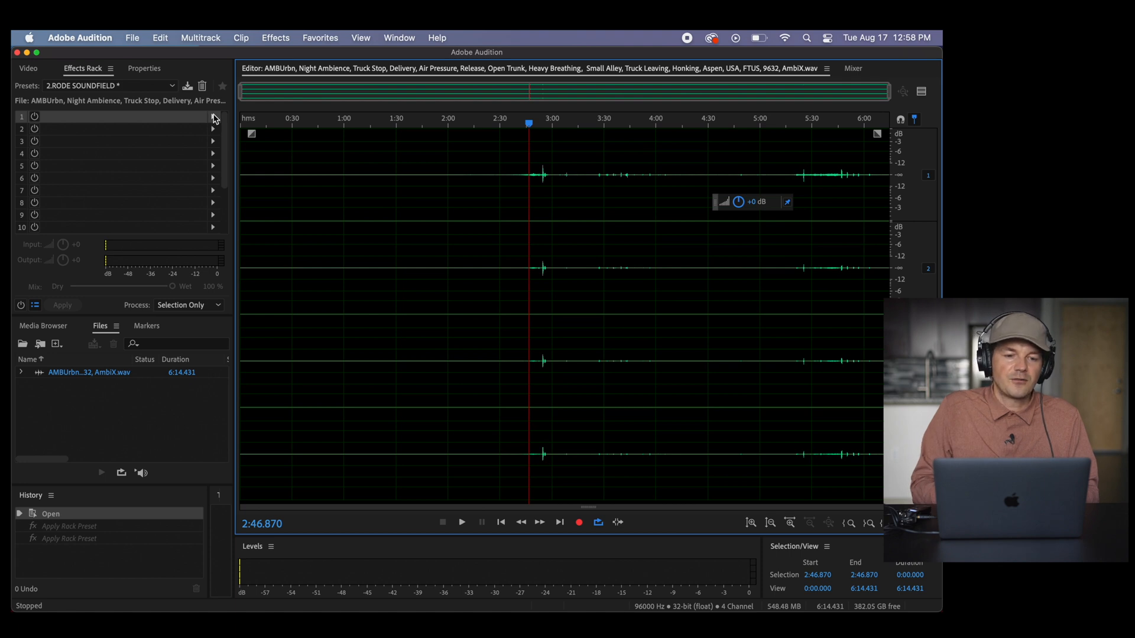
# Load the SoundField by RODE decoder into Effects Rack slot 1 for the AmbiX file.
pyautogui.click(737, 227)
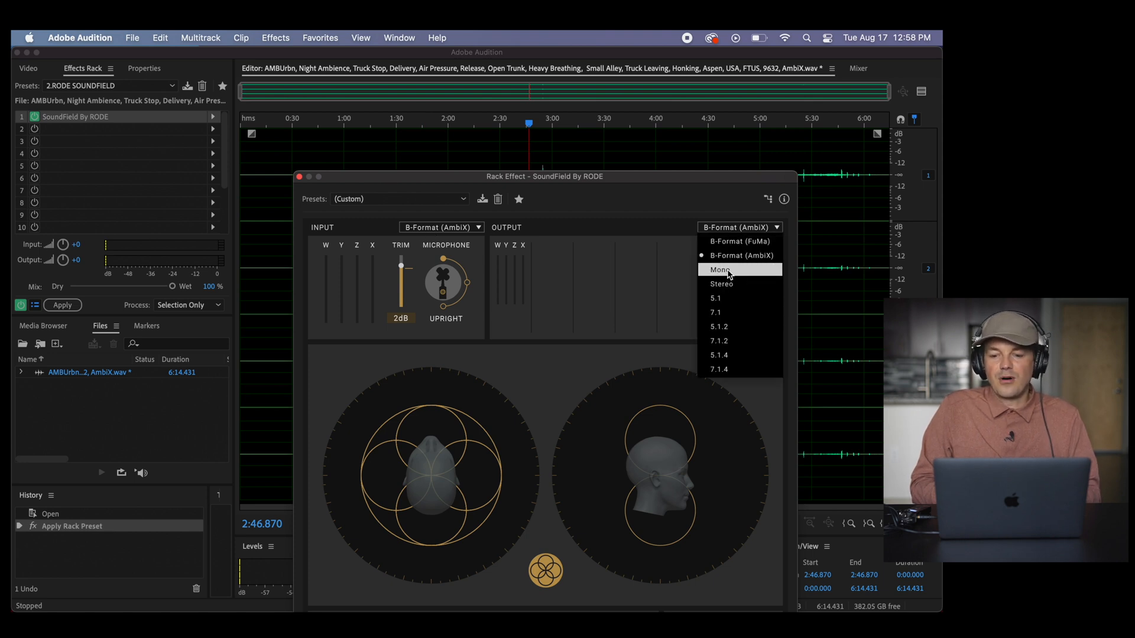